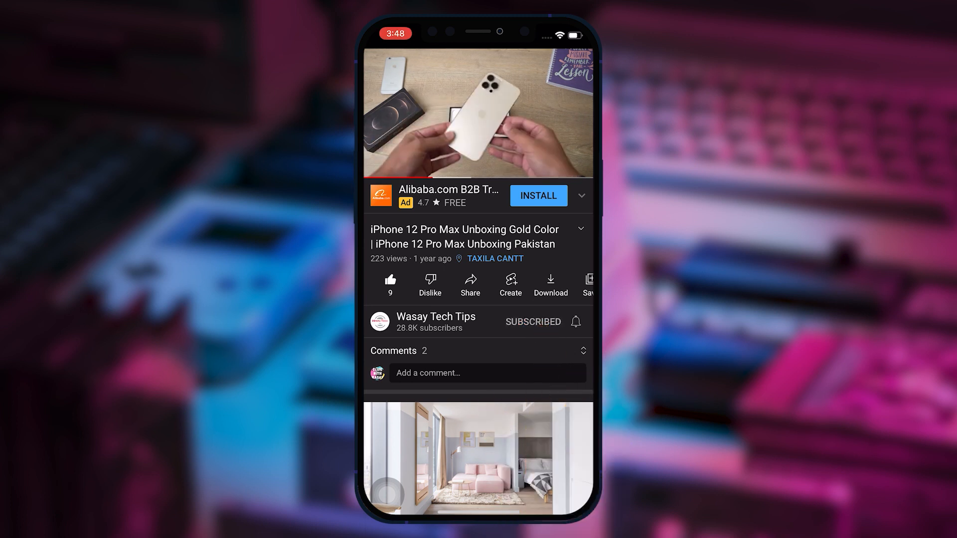
Step: Leave the YouTube video and return to the iPhone home screen
left_click(575, 322)
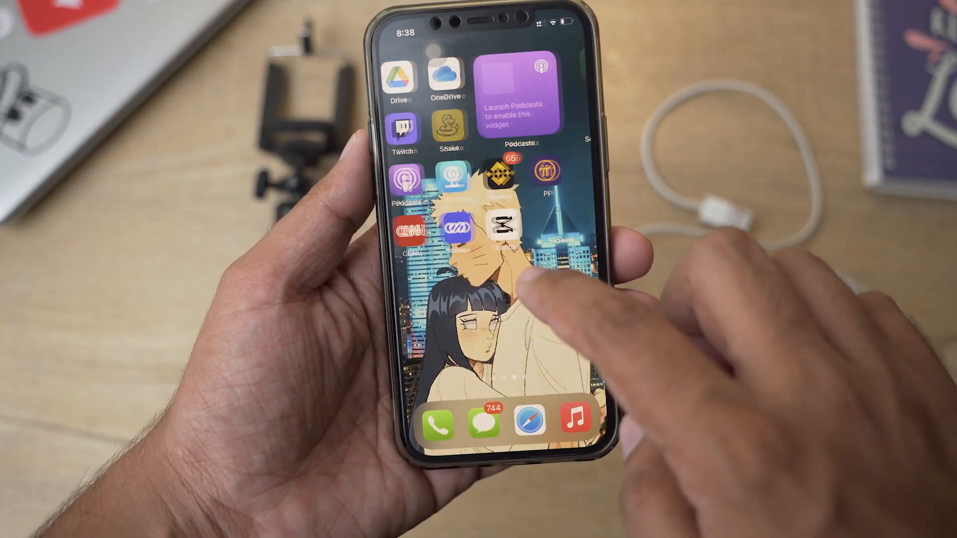
Step: Search the App Store for 'camo' to find the Camo webcam app
scroll("left", 3)
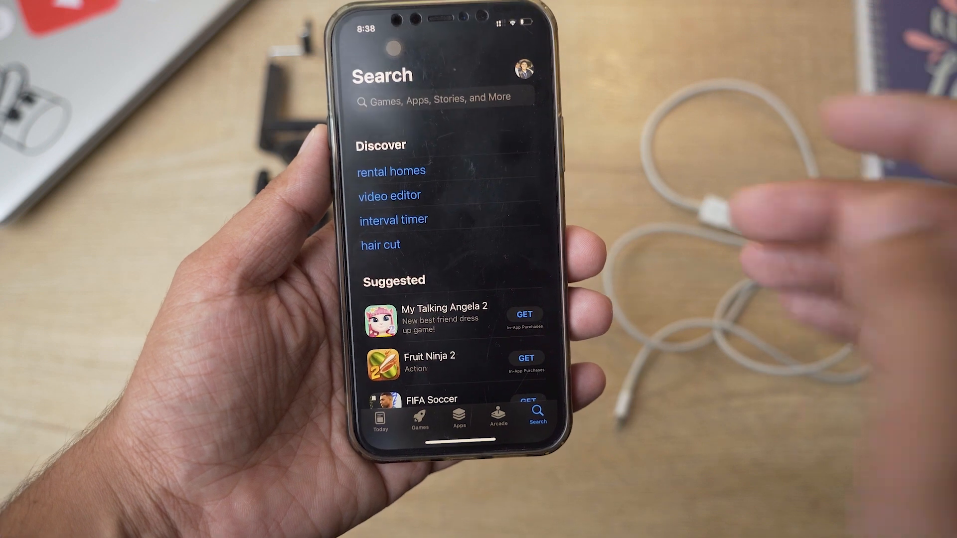
left_click(438, 98)
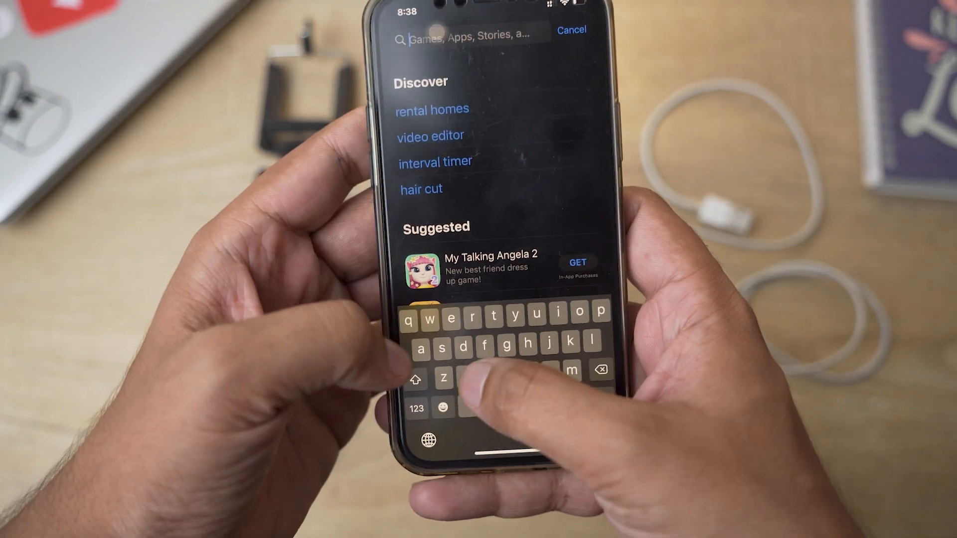
type("camo")
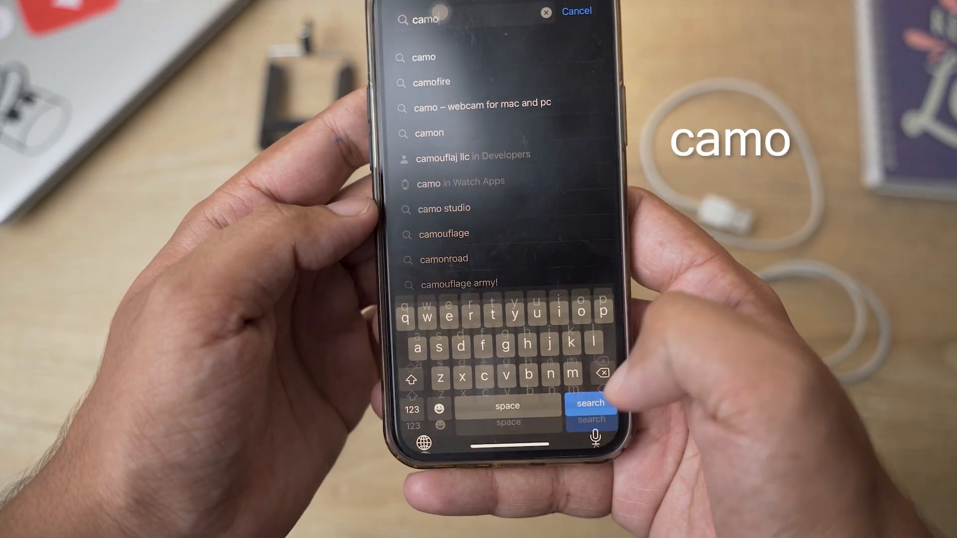
left_click(589, 404)
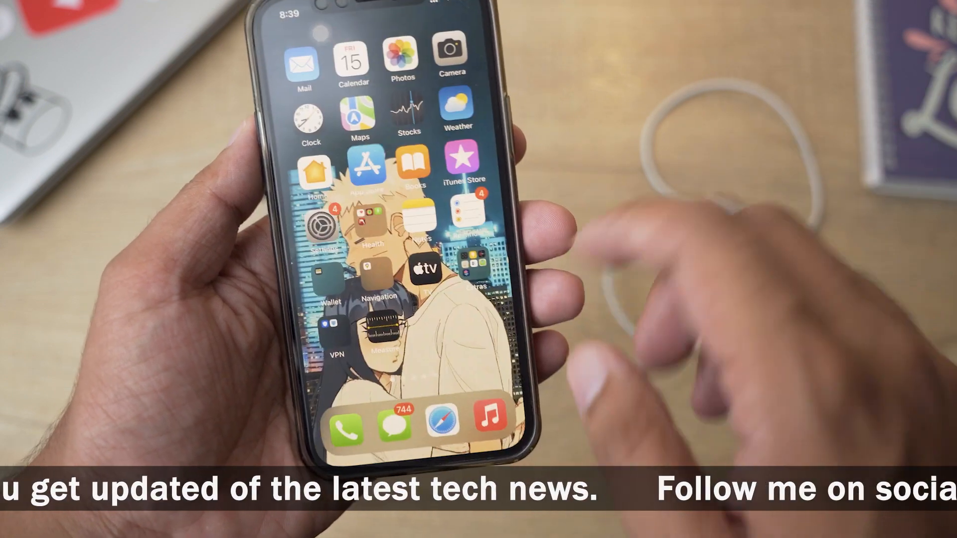
Step: Launch Camo, pass its welcome screen and allow camera and microphone access
scroll("left", 3)
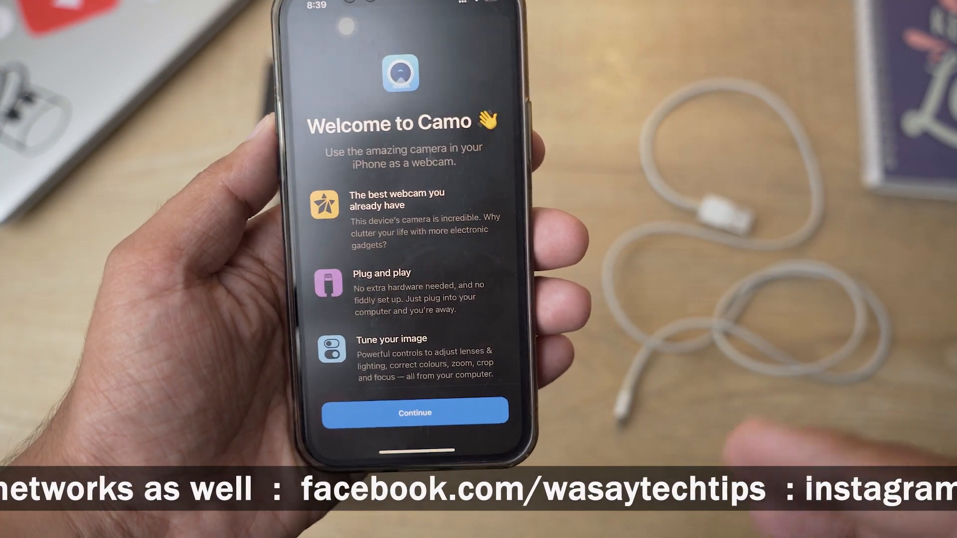
left_click(414, 412)
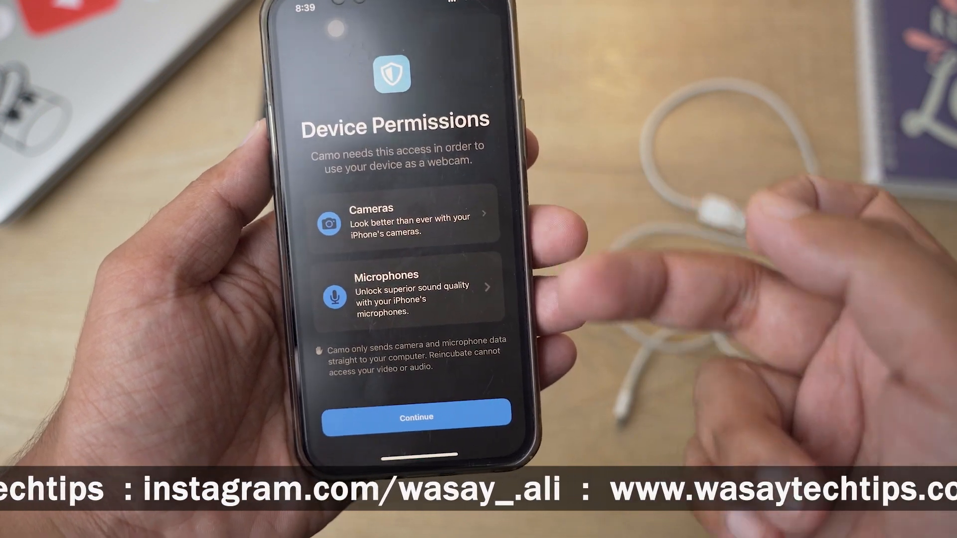
left_click(414, 416)
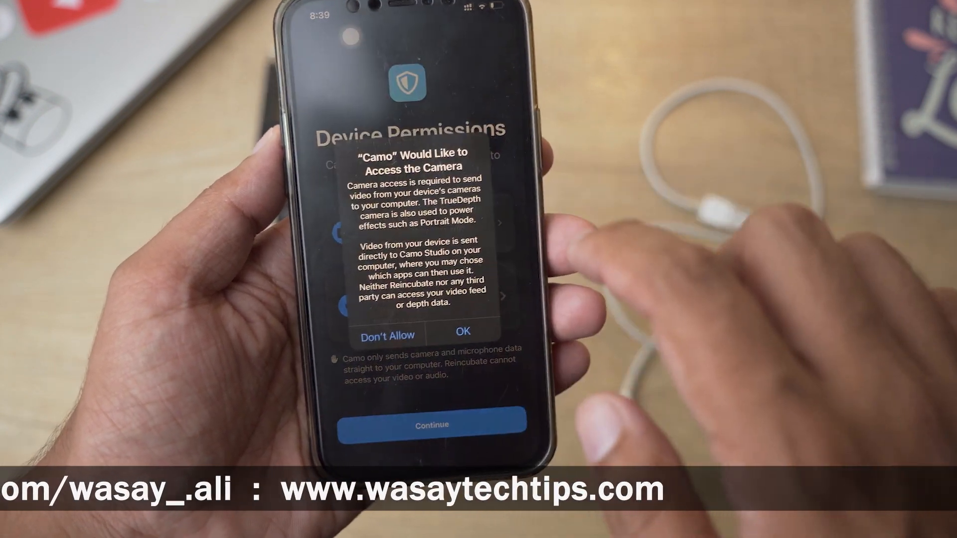
left_click(461, 335)
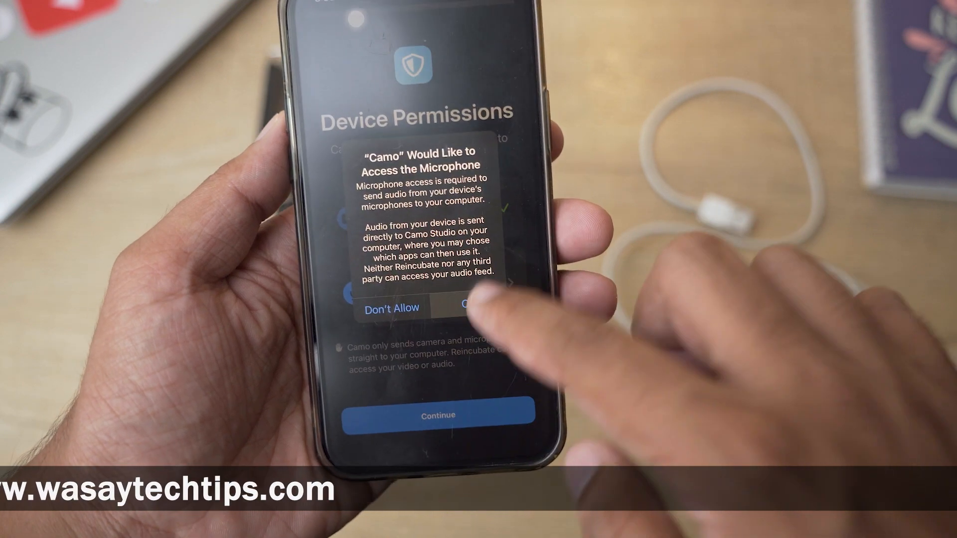
left_click(472, 306)
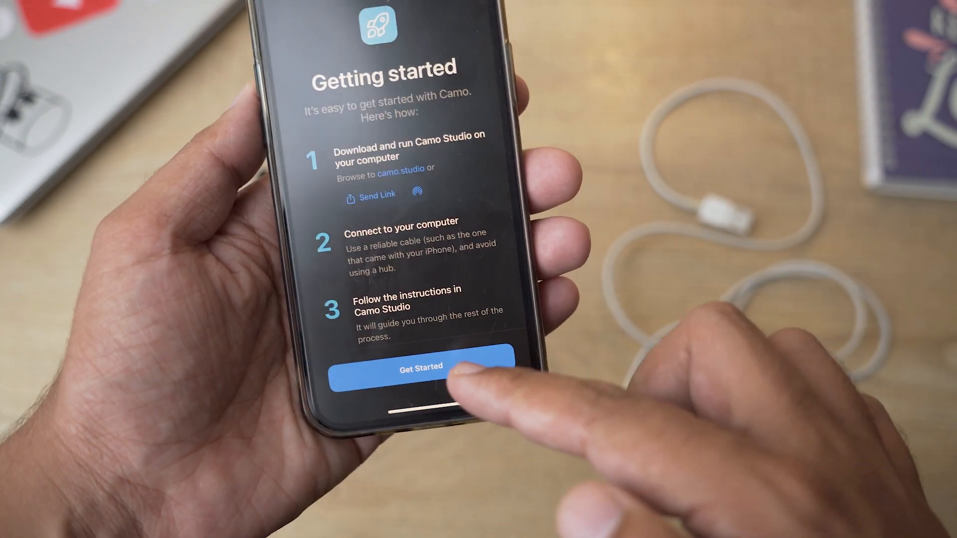
Step: Complete Camo's getting-started introduction with Get Started
left_click(419, 368)
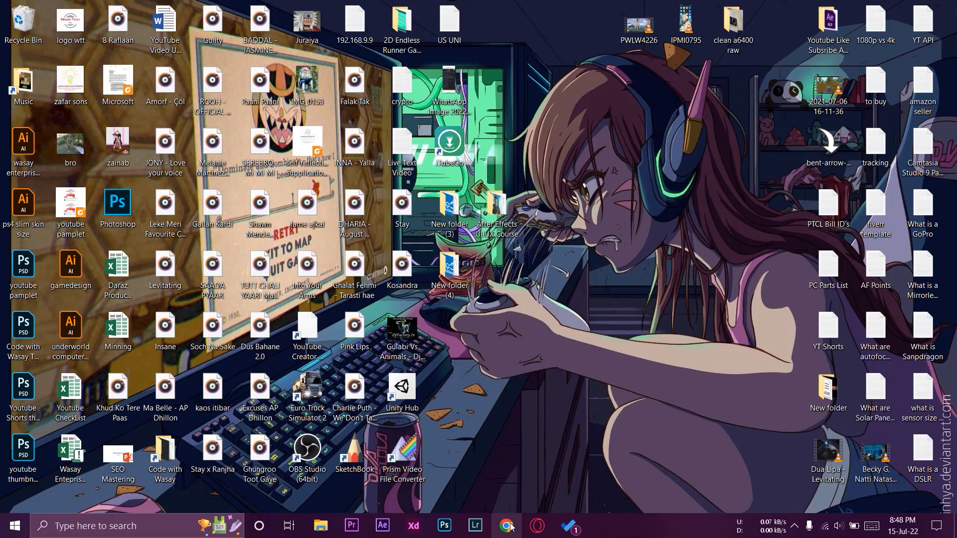
Step: Reach the other-platforms downloads section of Reincubate's Camo website in Chrome
left_click(507, 525)
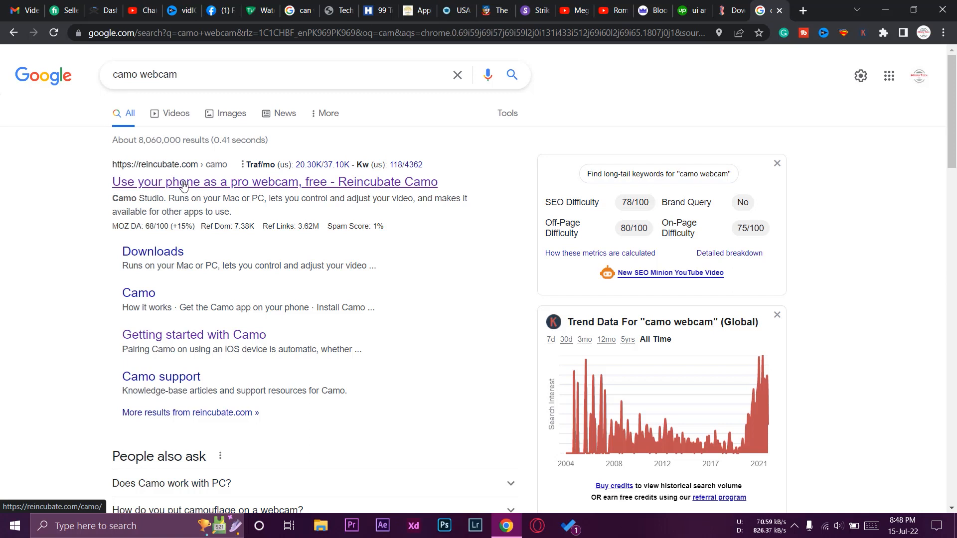
left_click(274, 181)
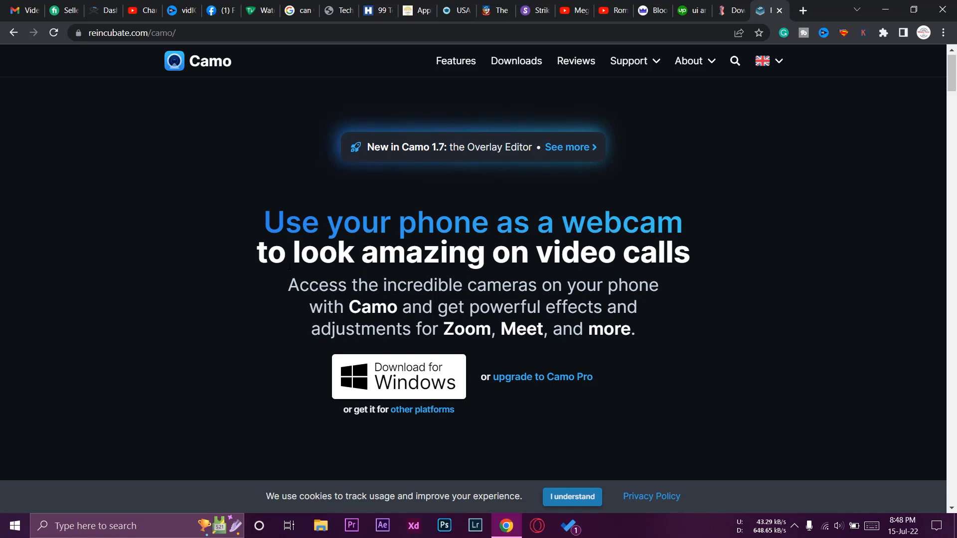
scroll("down", 3)
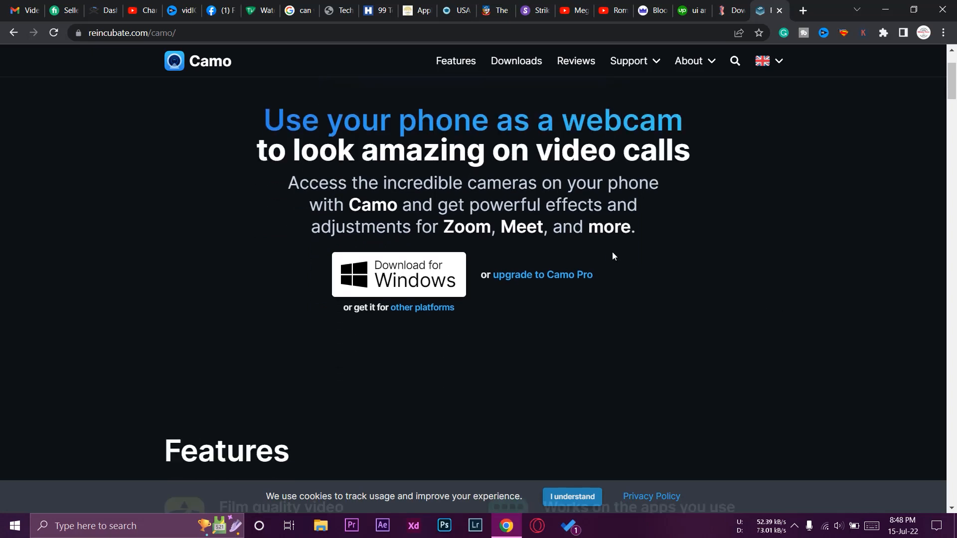
mouse_move(415, 283)
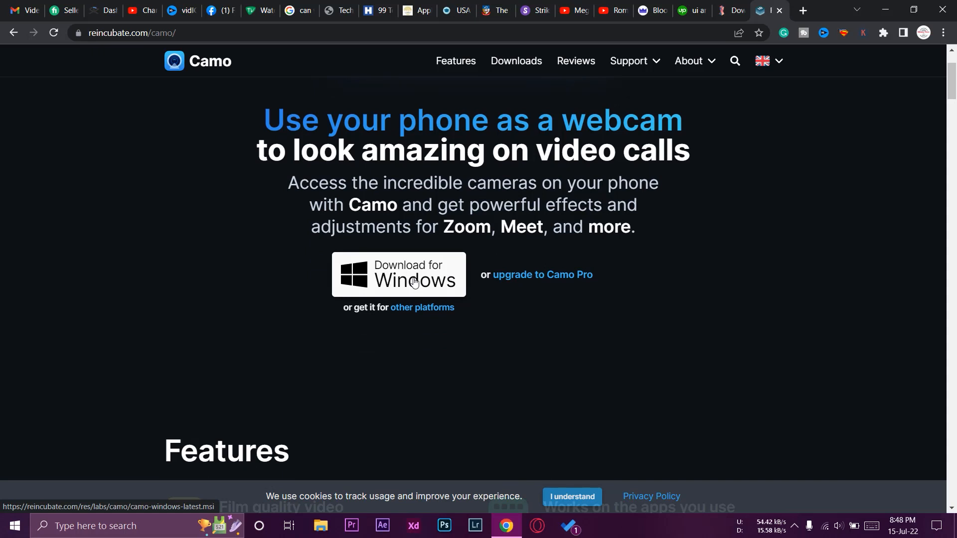
mouse_move(407, 312)
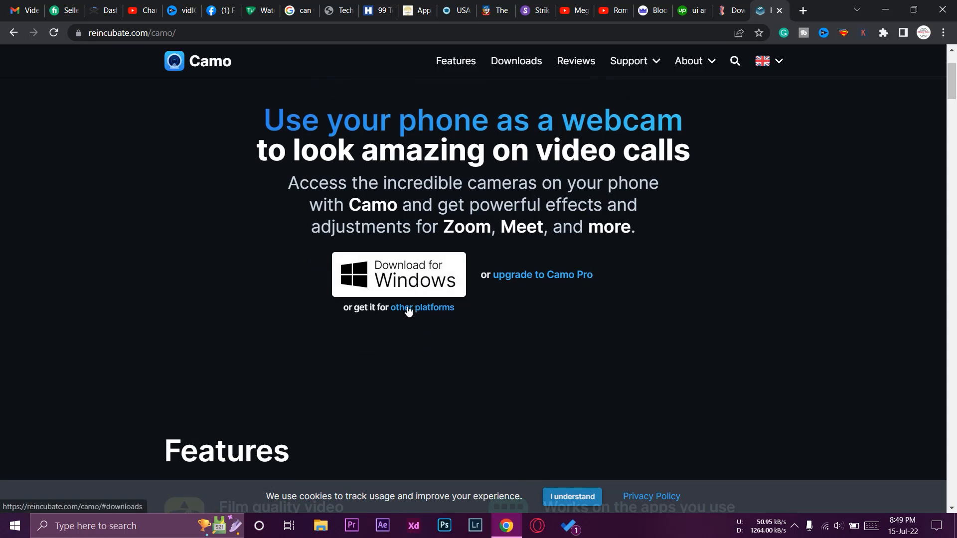
left_click(422, 308)
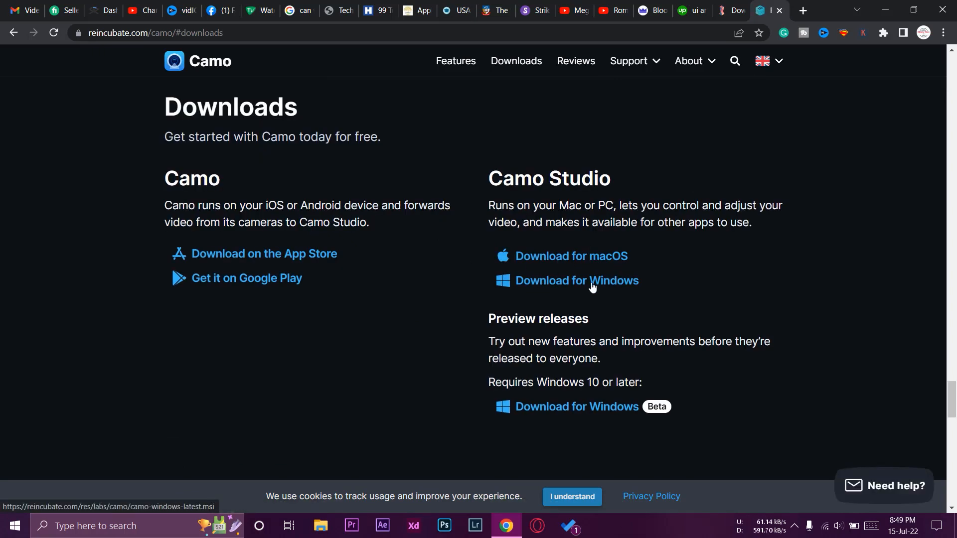
Step: Download the Camo Studio installer for Windows and dismiss the thank-you message
left_click(576, 280)
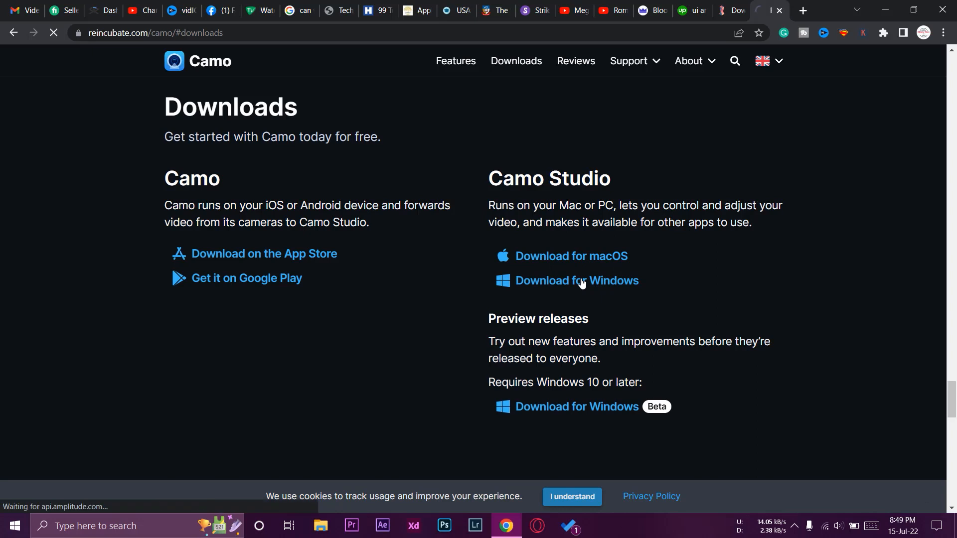
left_click(576, 281)
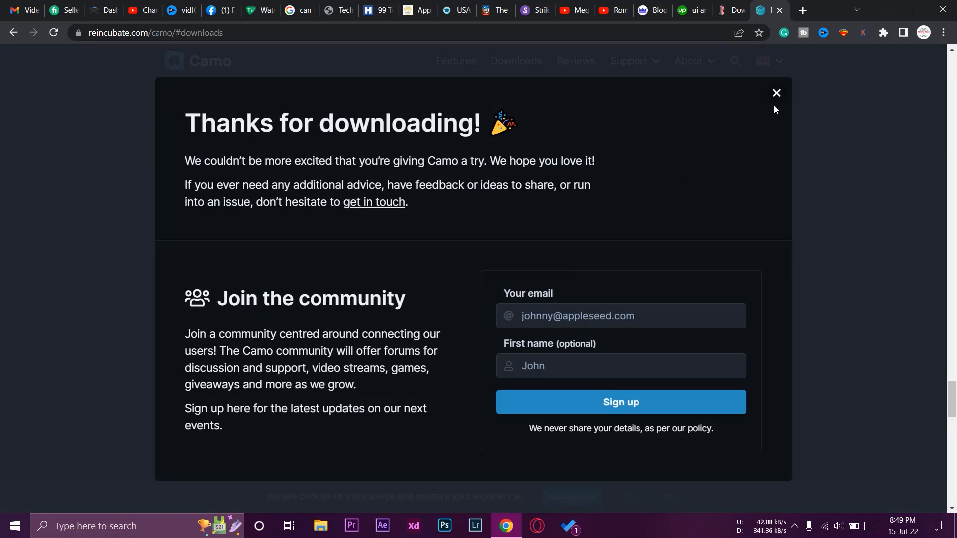
left_click(775, 93)
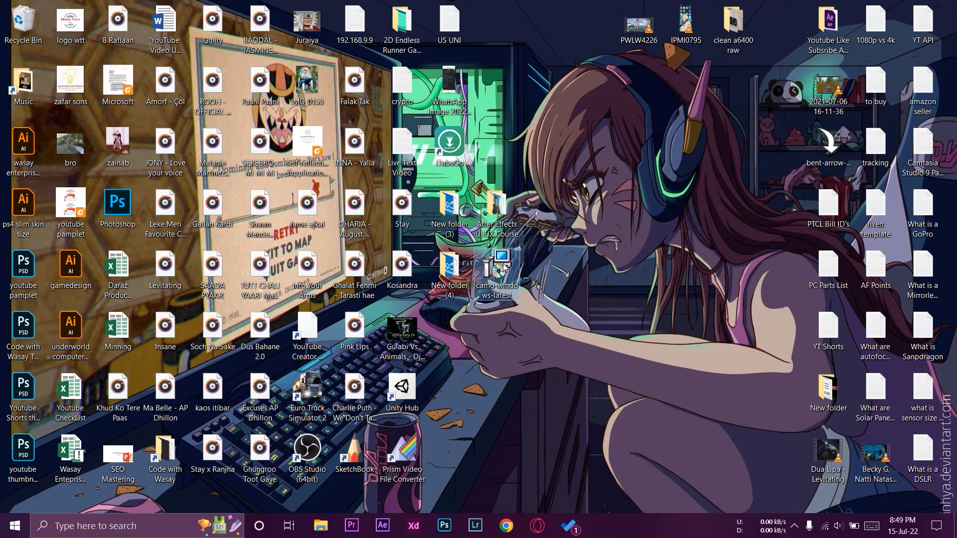
Step: Run the camo-windows-latest installer, accept the license terms and begin installation
right_click(497, 262)
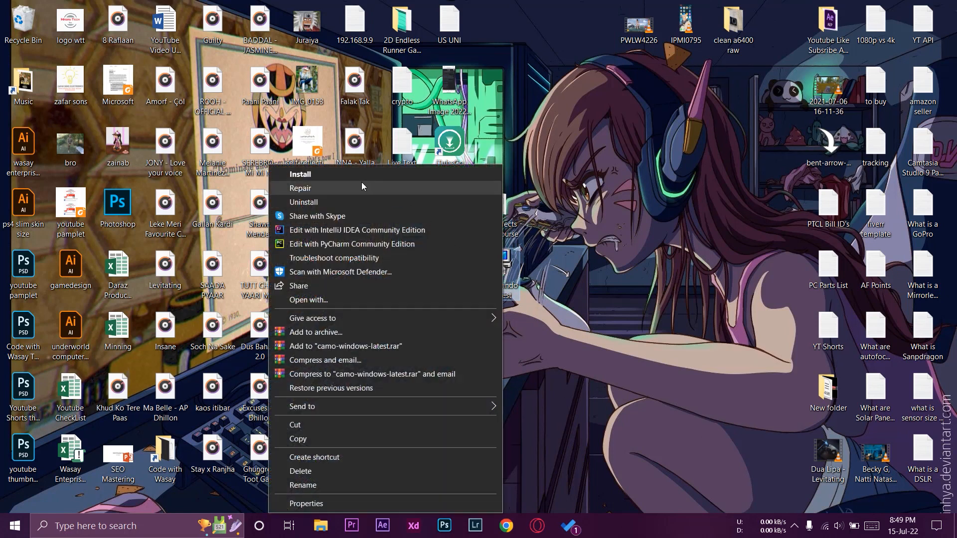
left_click(300, 174)
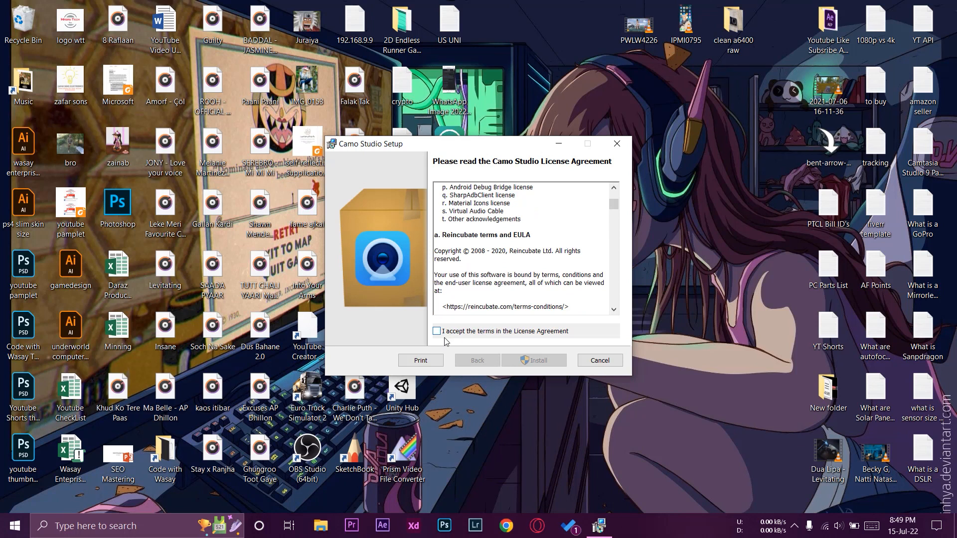
left_click(436, 331)
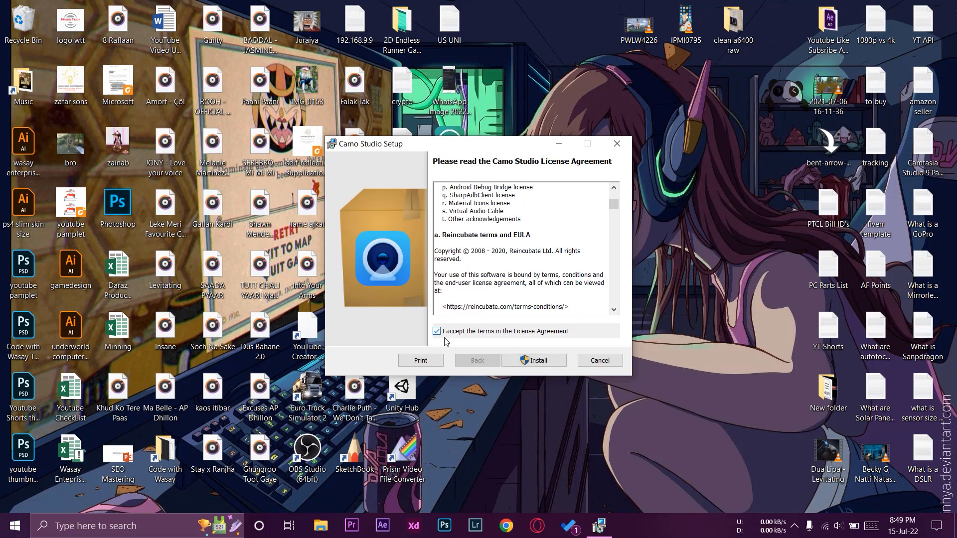
mouse_move(462, 340)
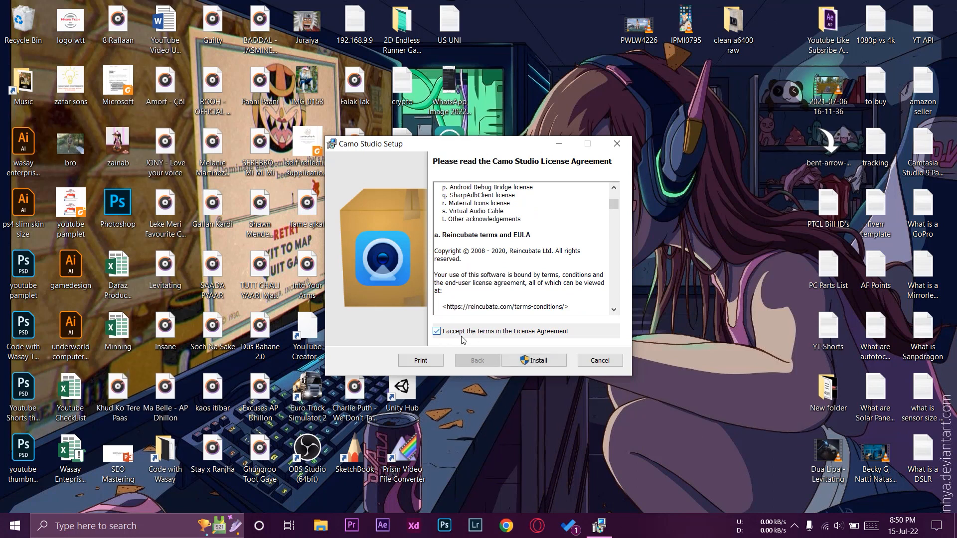
left_click(532, 359)
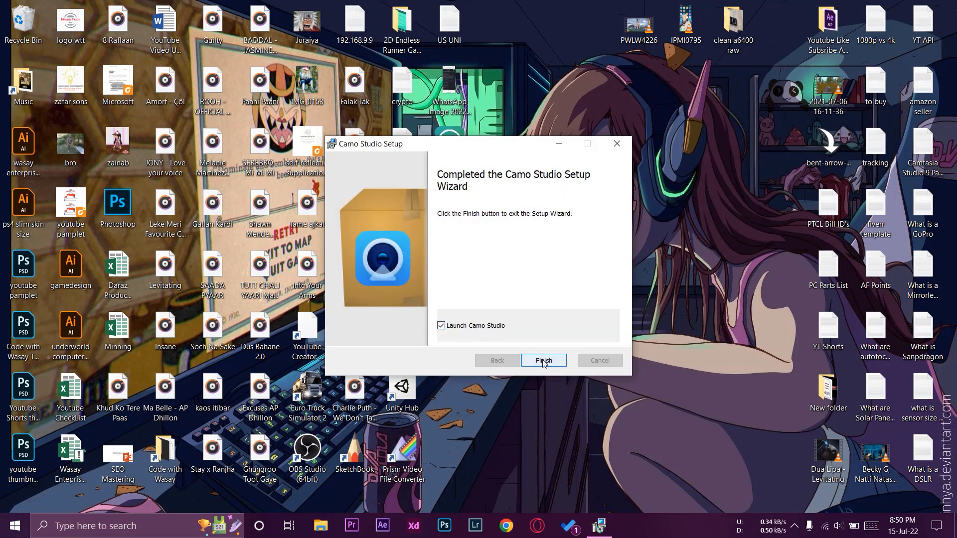
Step: Finish the setup wizard and launch Camo Studio from its desktop icon
left_click(542, 359)
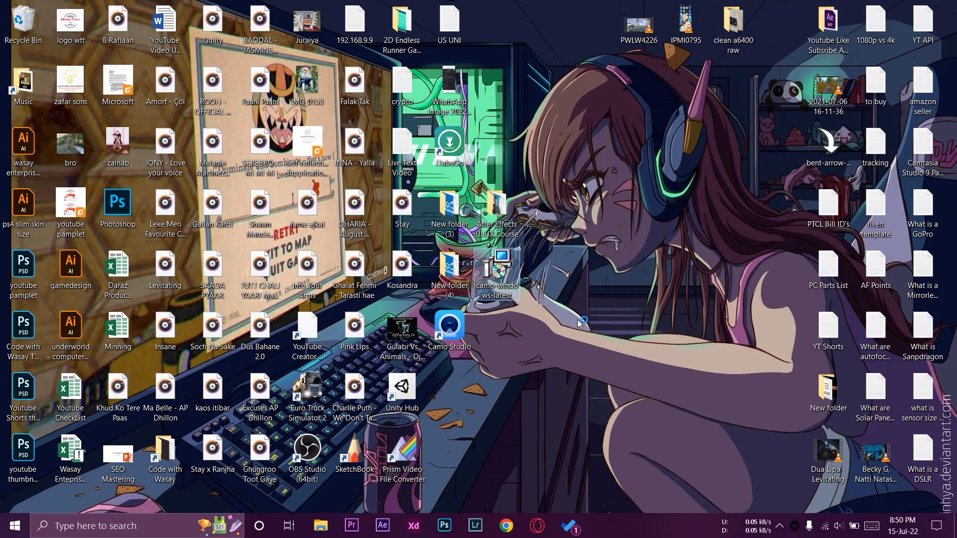
left_click(450, 323)
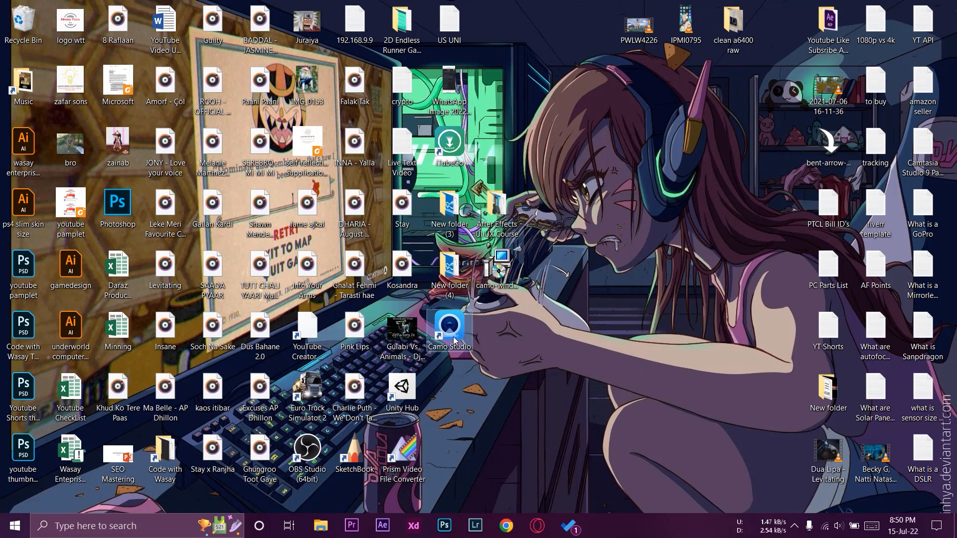
double_click(449, 325)
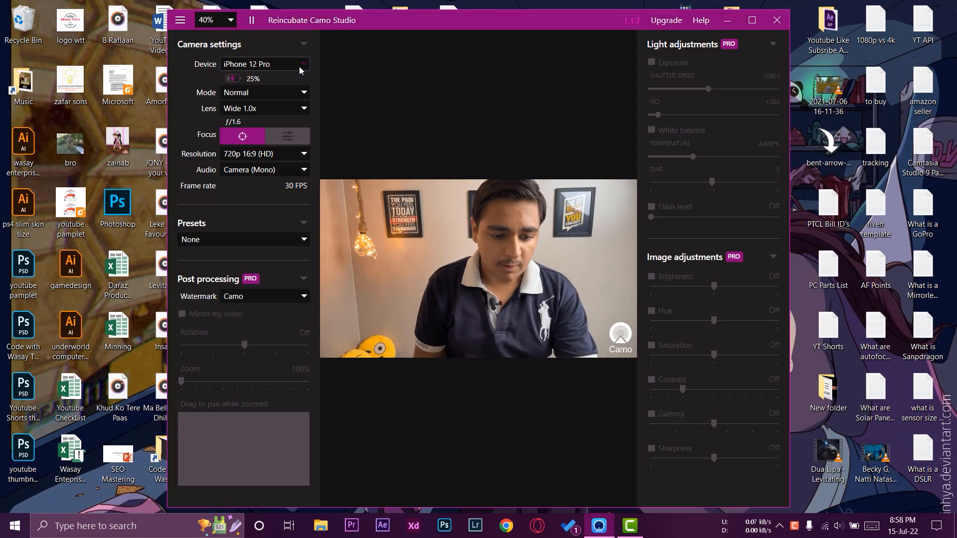
Step: Confirm iPhone 12 Pro is the connected device and show its lens list
left_click(265, 92)
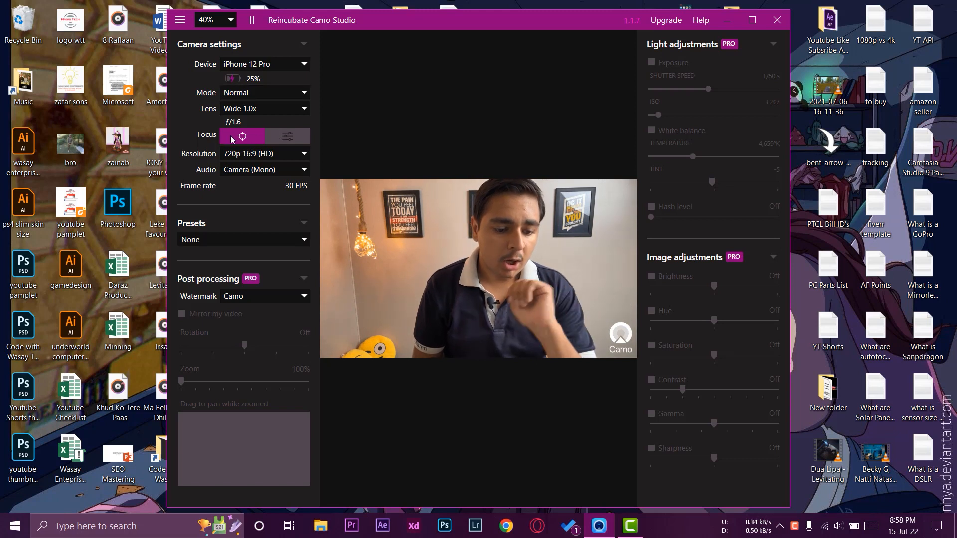
left_click(264, 108)
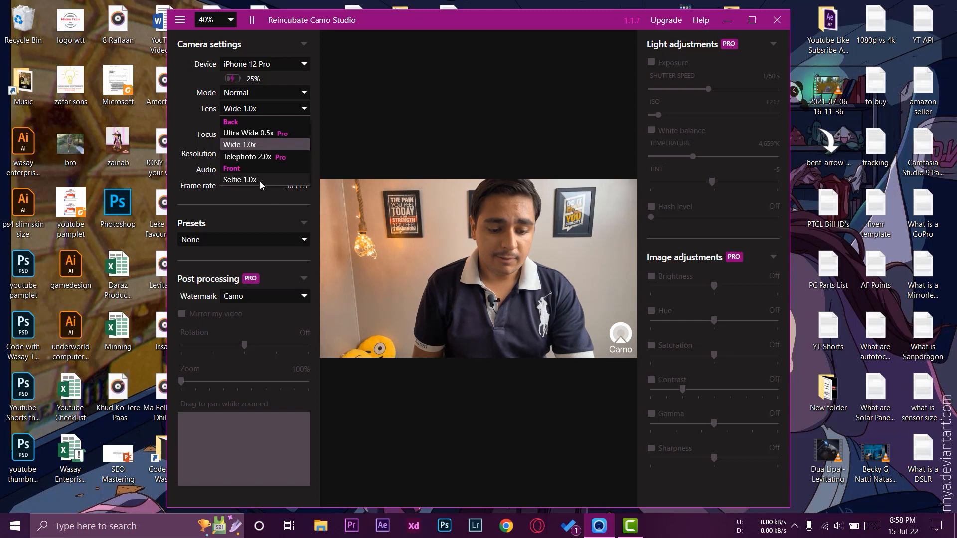
Step: Switch briefly to the Selfie 1.0x lens, then keep the rear Wide 1.0x lens
left_click(239, 180)
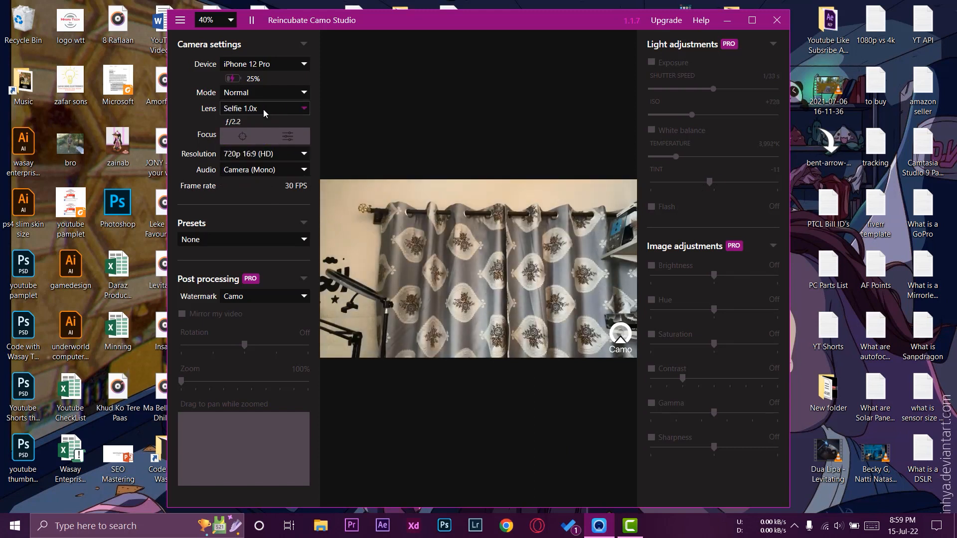
left_click(263, 107)
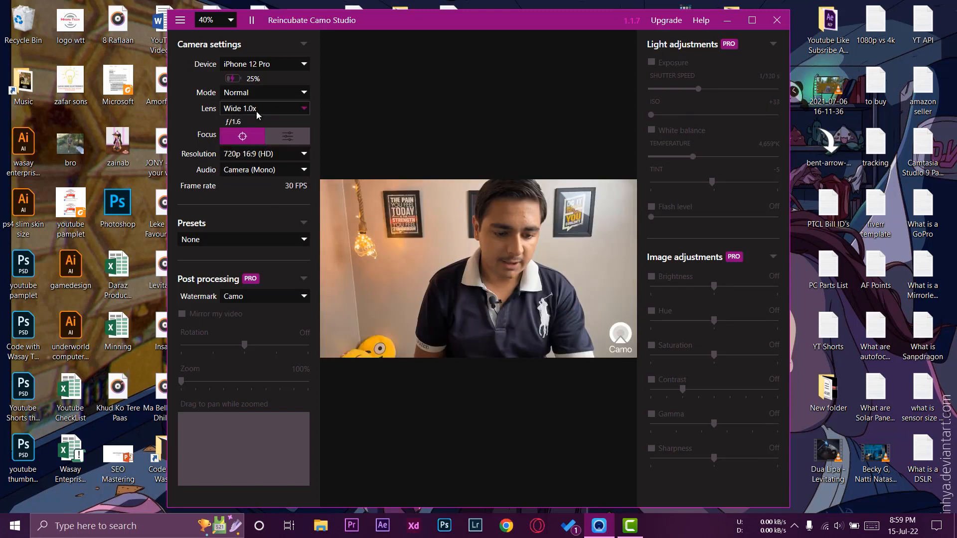
left_click(264, 109)
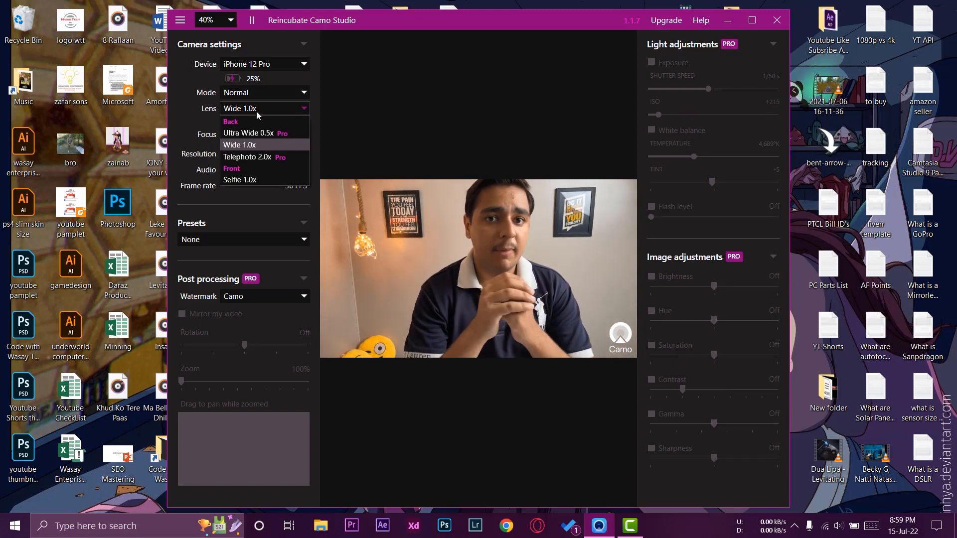
left_click(240, 144)
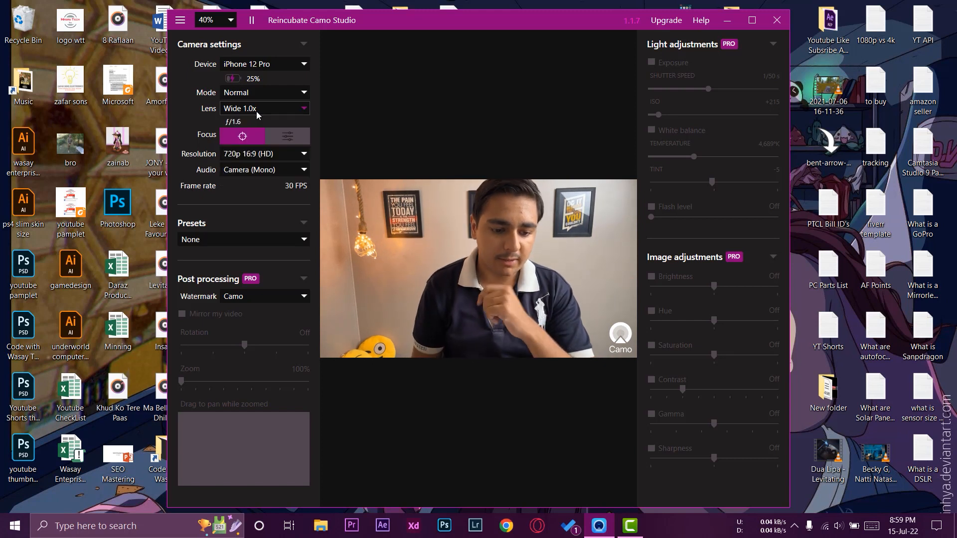
Step: Set the Watermark to None so the Camo badge leaves the video feed
left_click(263, 153)
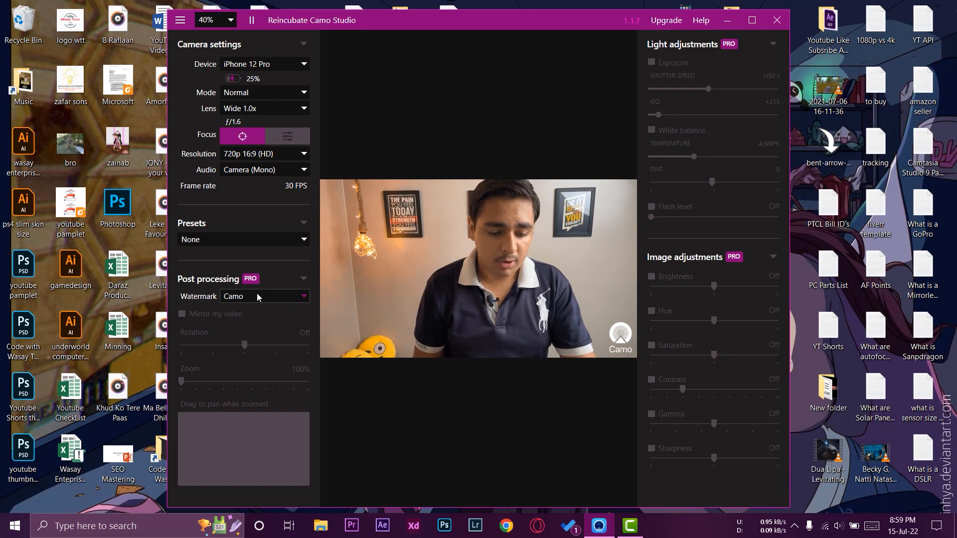
left_click(263, 296)
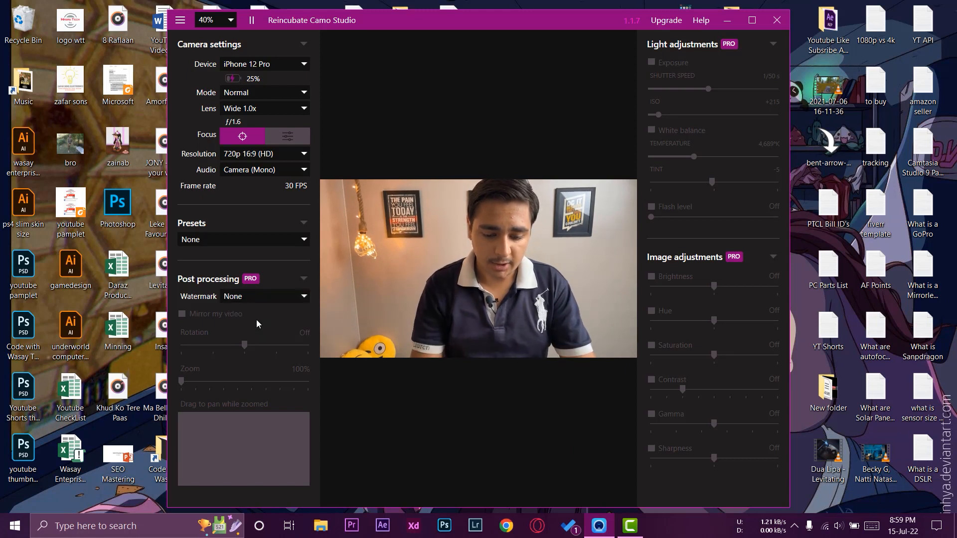
mouse_move(856, 3)
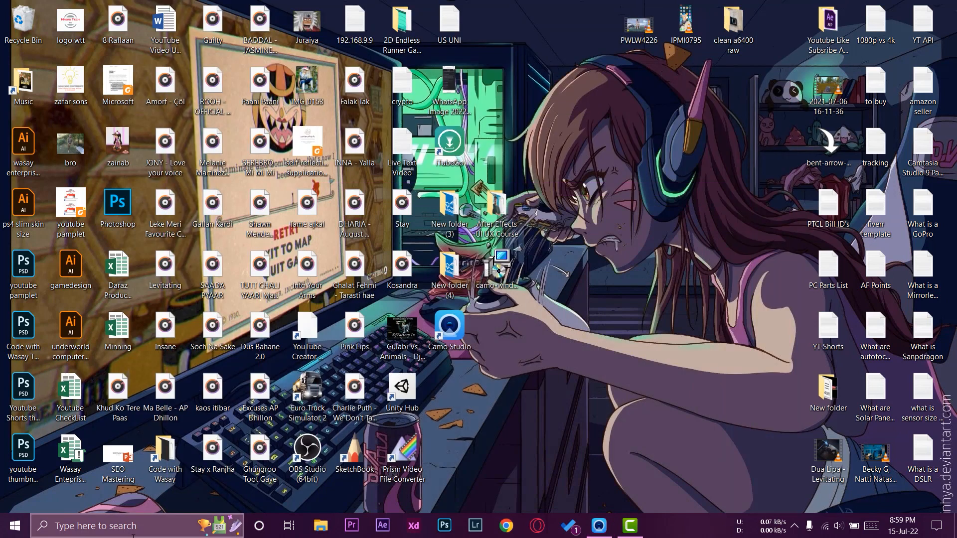
Step: Find and launch the Zoom app through Windows Start search for 'zoom'
type("zoom")
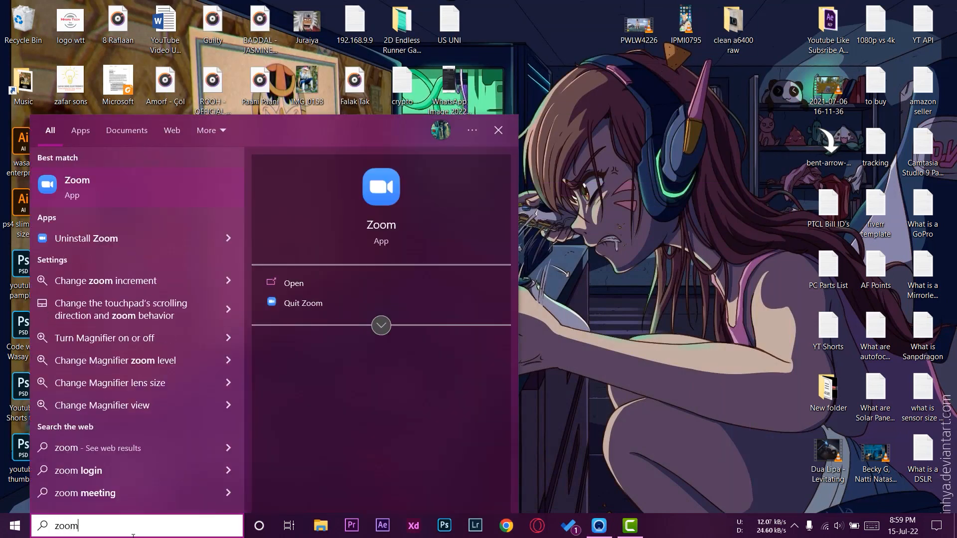
left_click(497, 129)
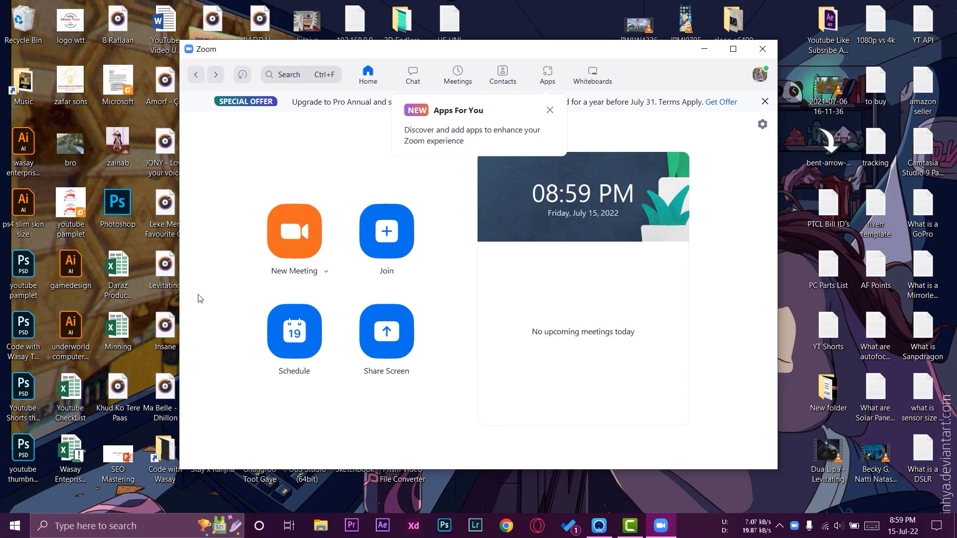
Step: Start a new Zoom meeting, dismiss the Join Audio prompt, and bring up the video settings
left_click(293, 231)
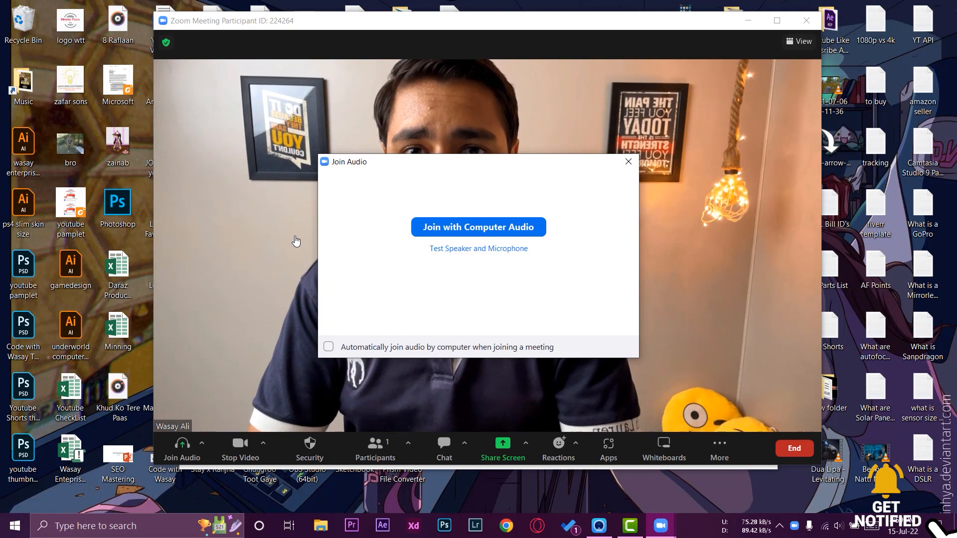
left_click(478, 226)
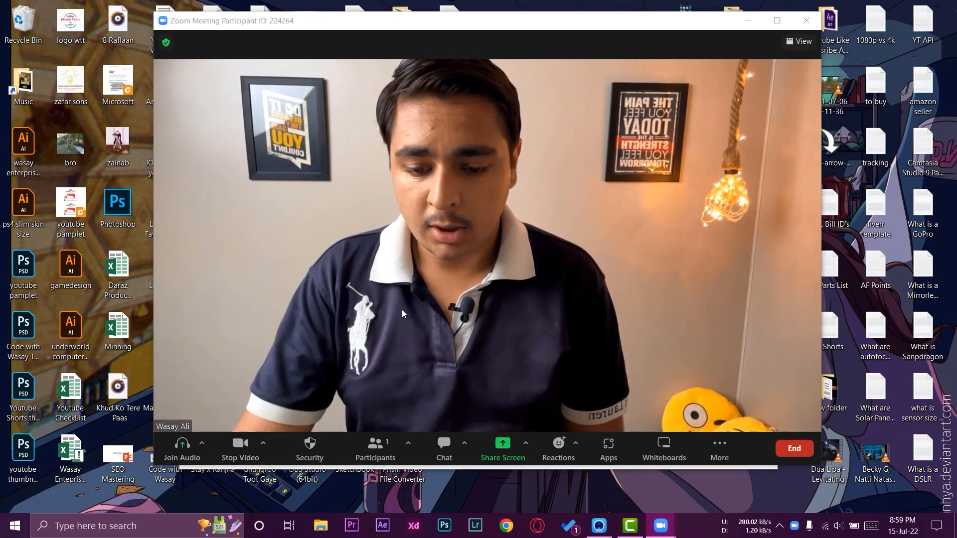
left_click(488, 277)
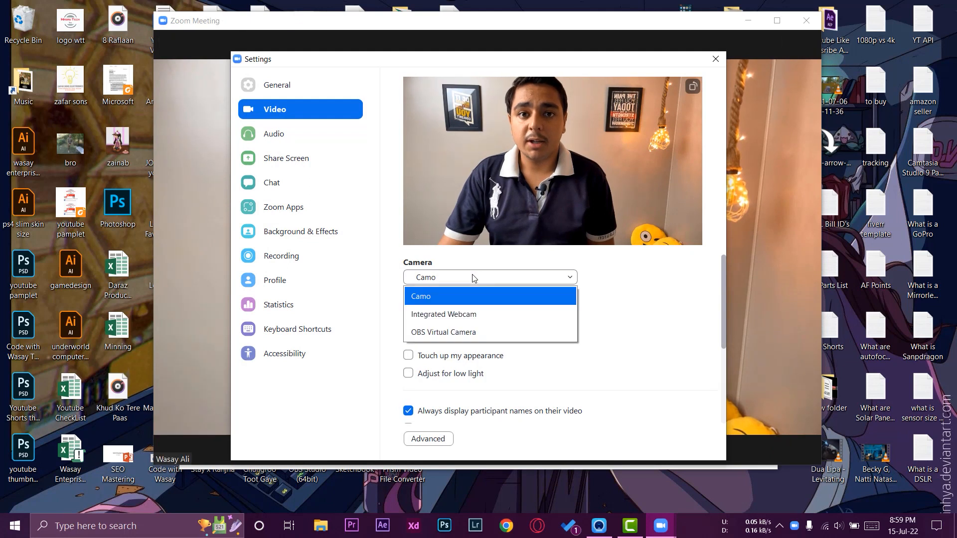
Step: Briefly switch the camera to the Integrated Webcam, then select Camo as the meeting camera
left_click(443, 314)
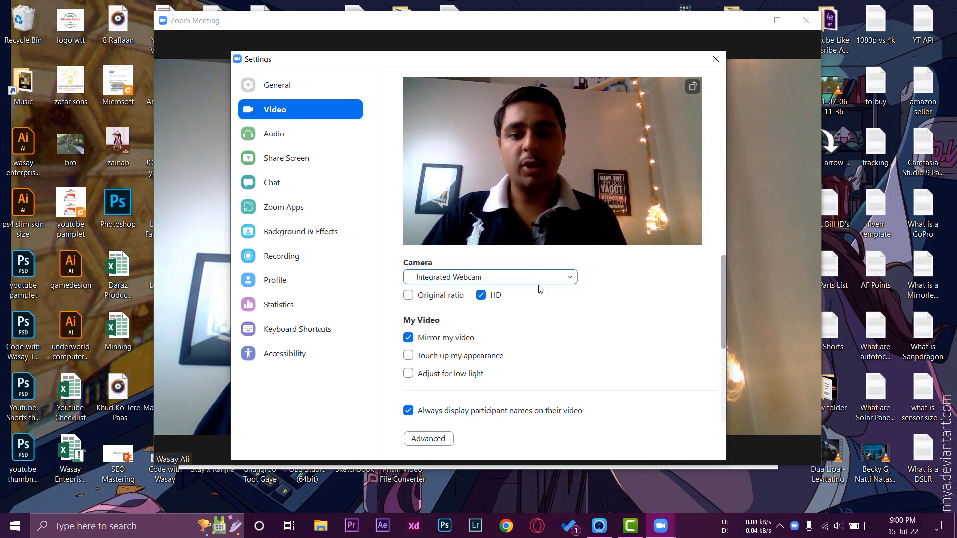
left_click(488, 277)
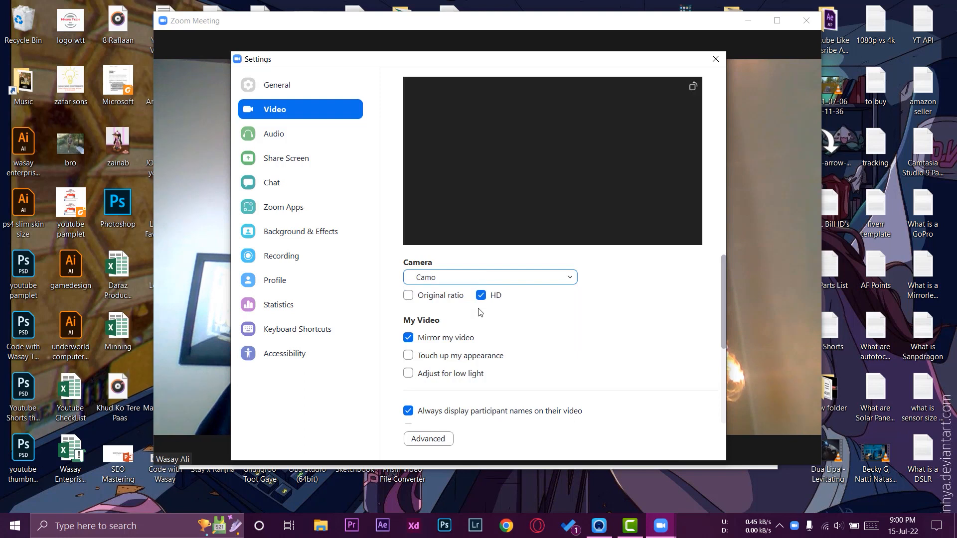
Step: Leave HD video on, uncheck Mirror my video, and close Settings to return to the meeting
left_click(480, 295)
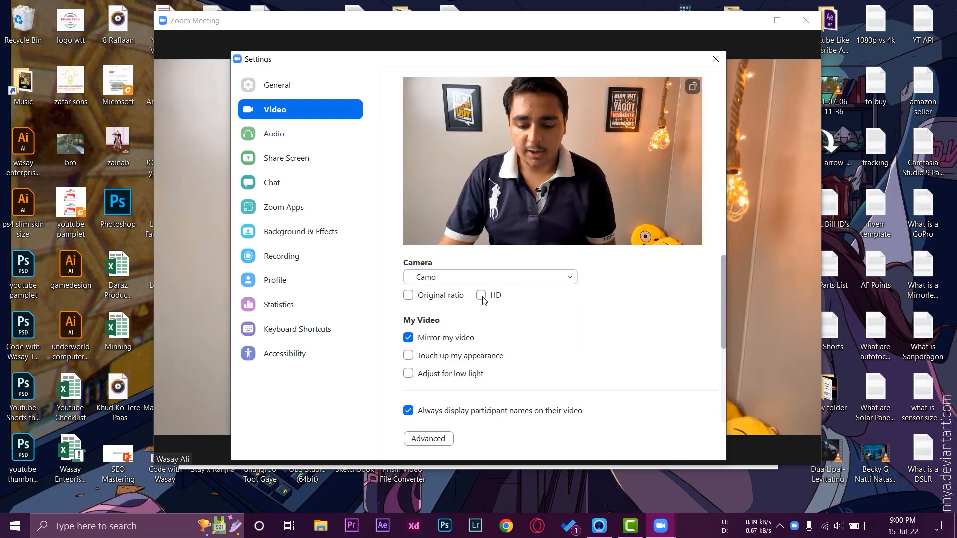
left_click(480, 295)
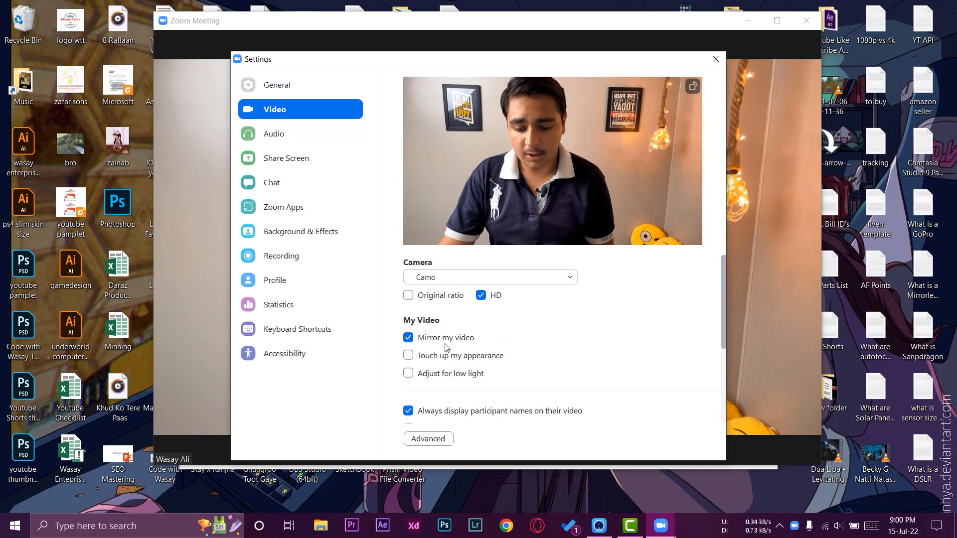
left_click(409, 337)
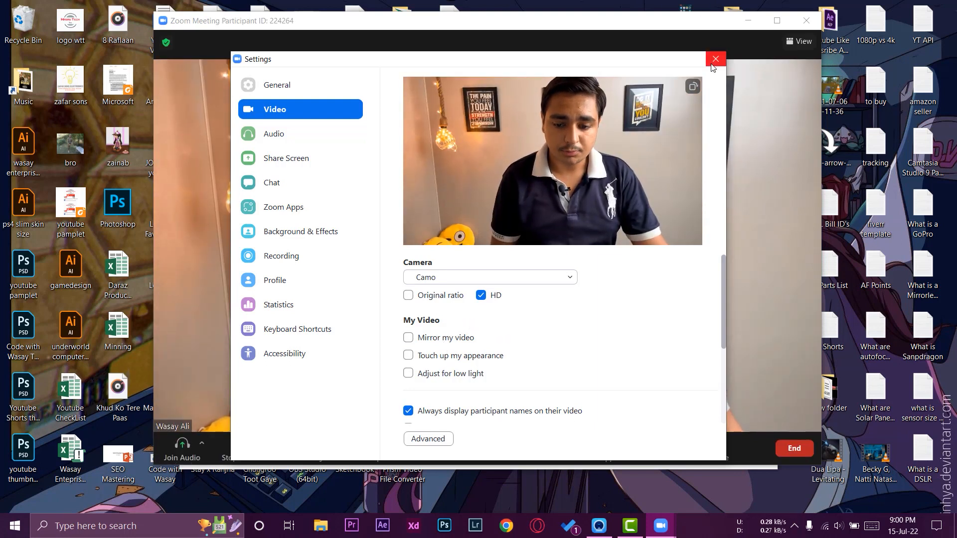
left_click(714, 58)
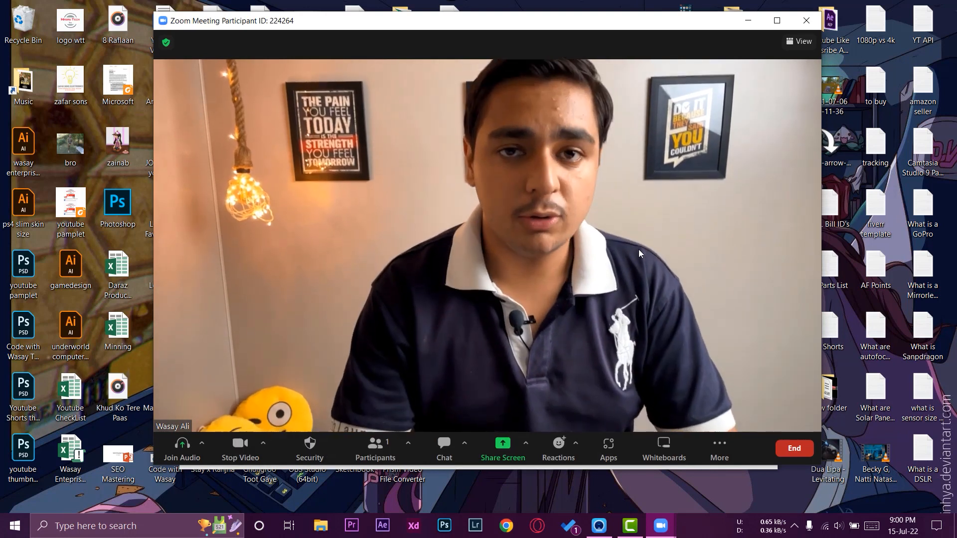